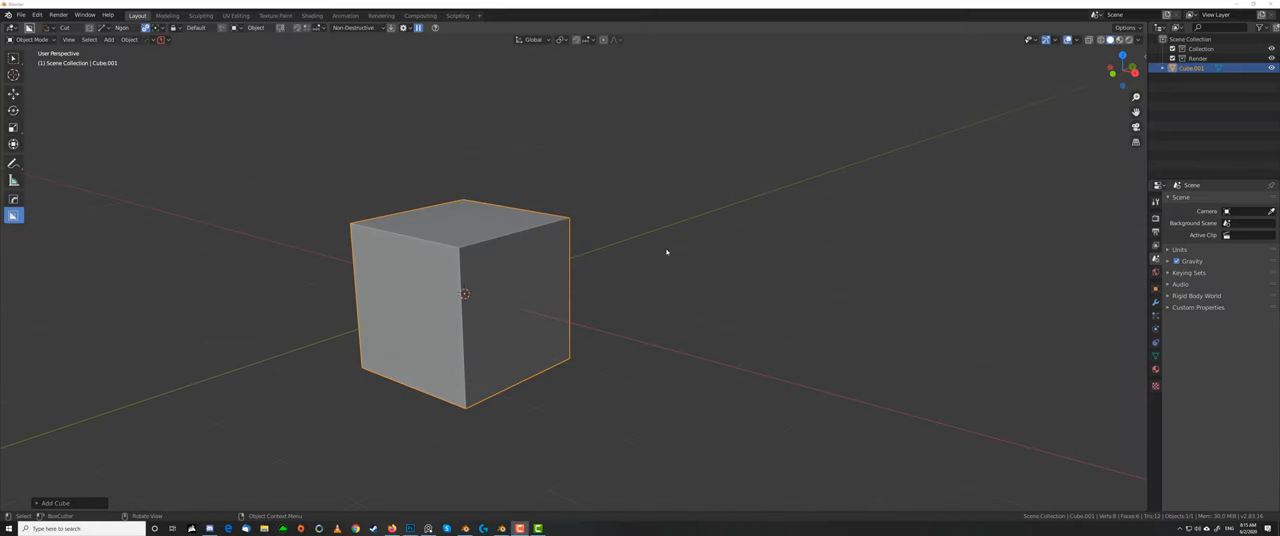
# - Apply the open tube's transforms and run a Hard Ops operation yielding a zigzag path curve
pyautogui.press('Tab')
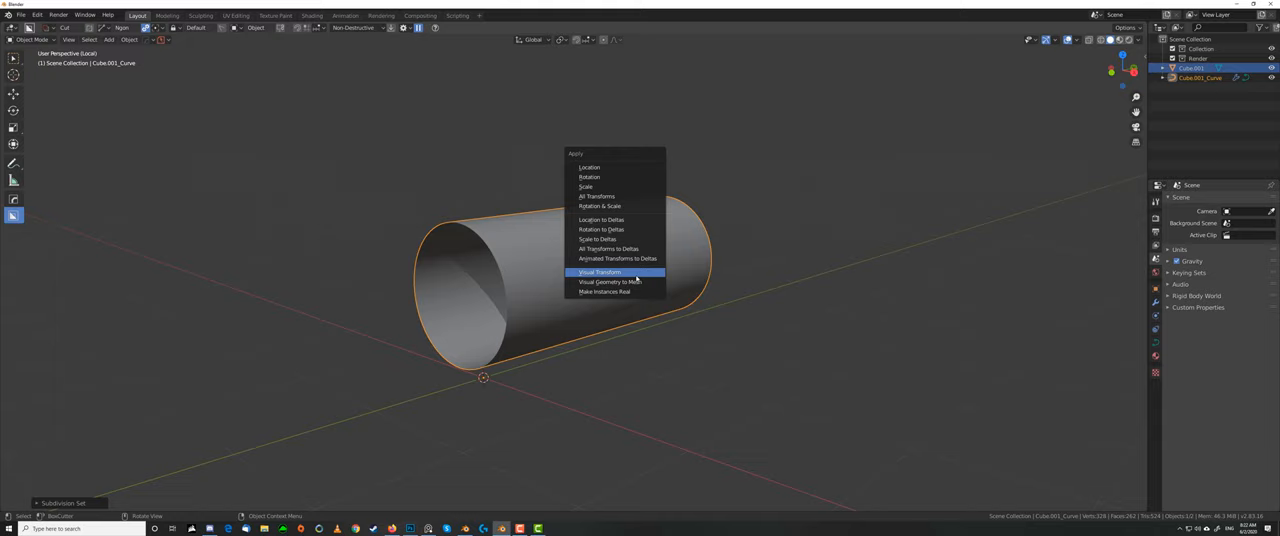
pyautogui.click(600, 272)
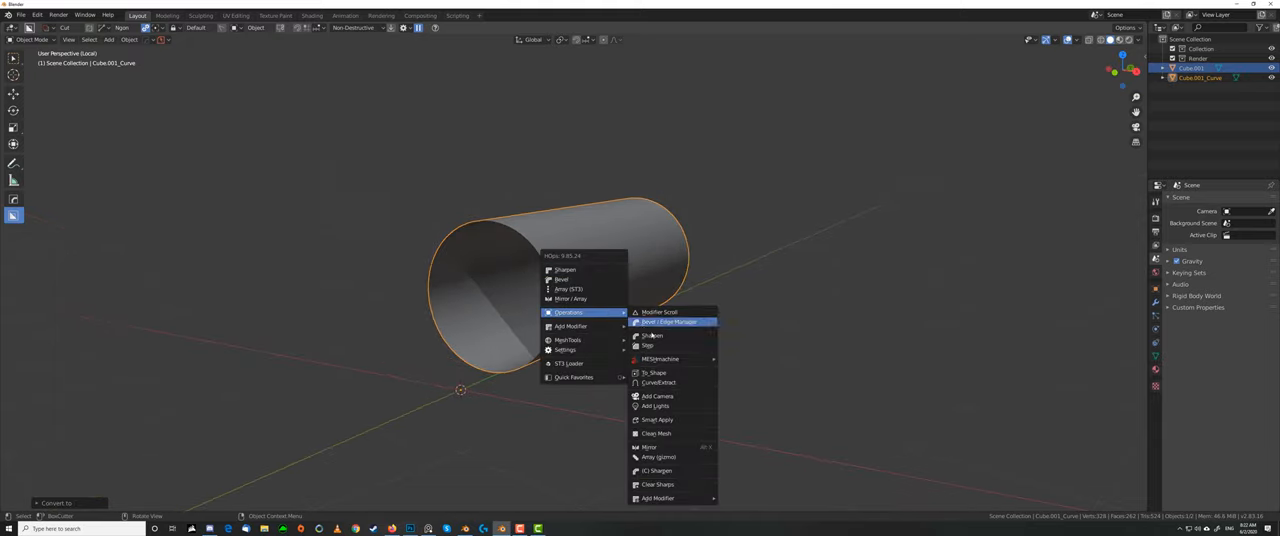
pyautogui.click(652, 372)
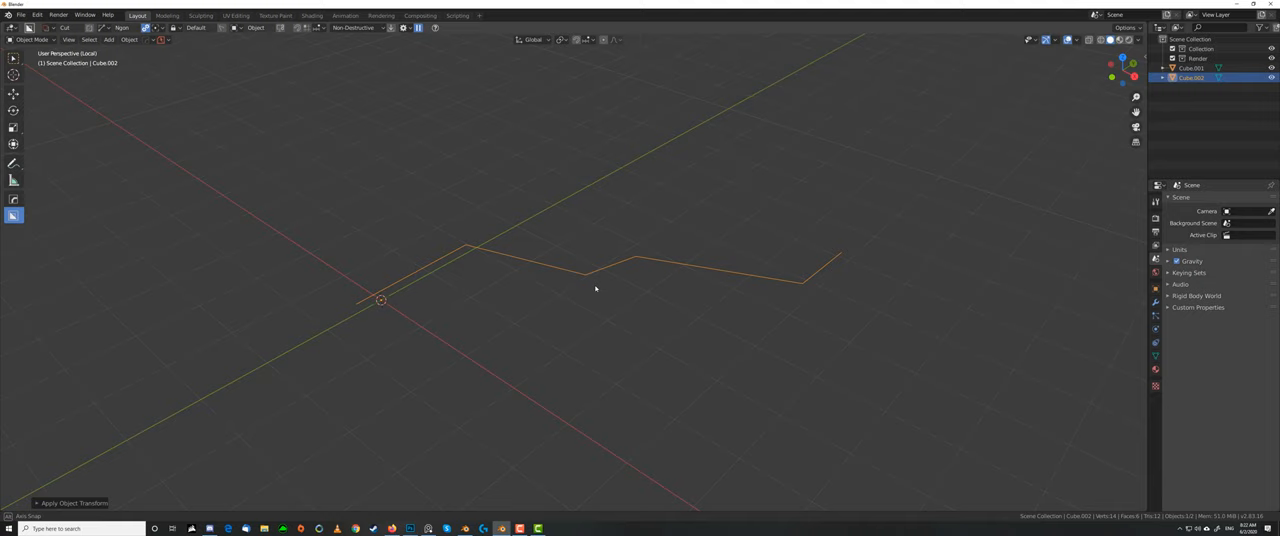
# - Bevel the zigzag path's corner vertices into smooth rounded bends
pyautogui.press('Tab')
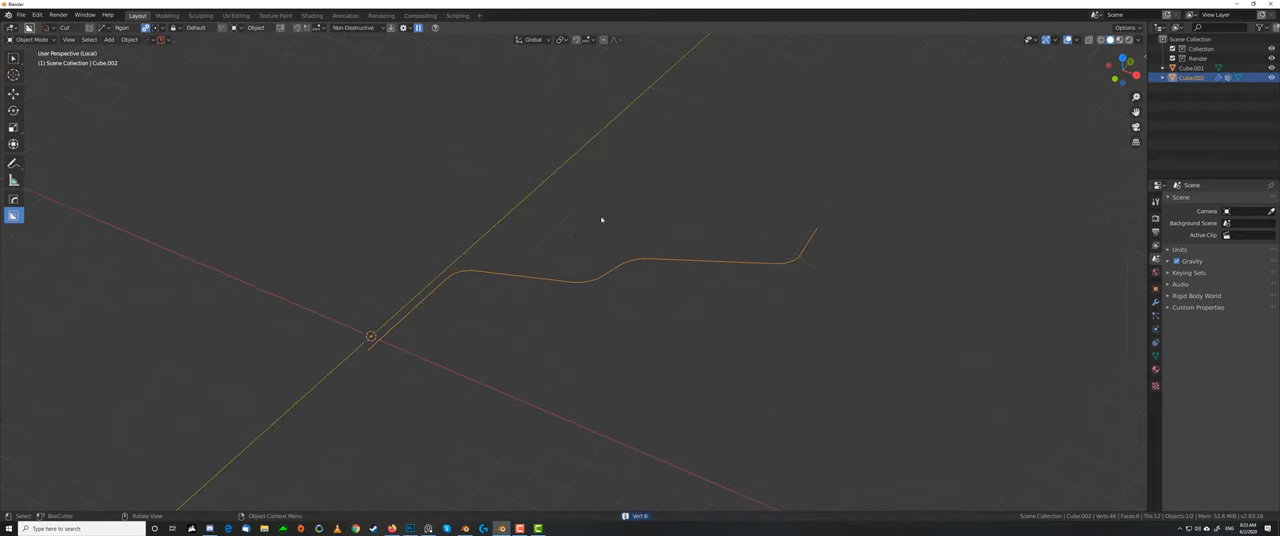
# - Bring up the Hard Ops context menu on the rounded curve to convert it to a pipe
pyautogui.rightClick(600, 220)
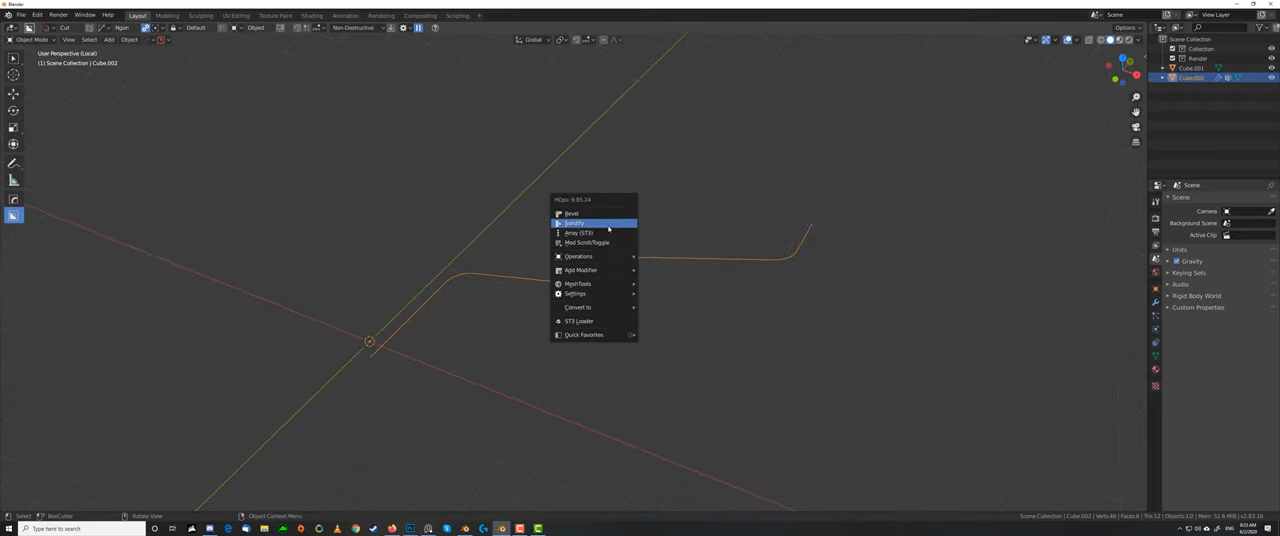
pyautogui.moveTo(578, 256)
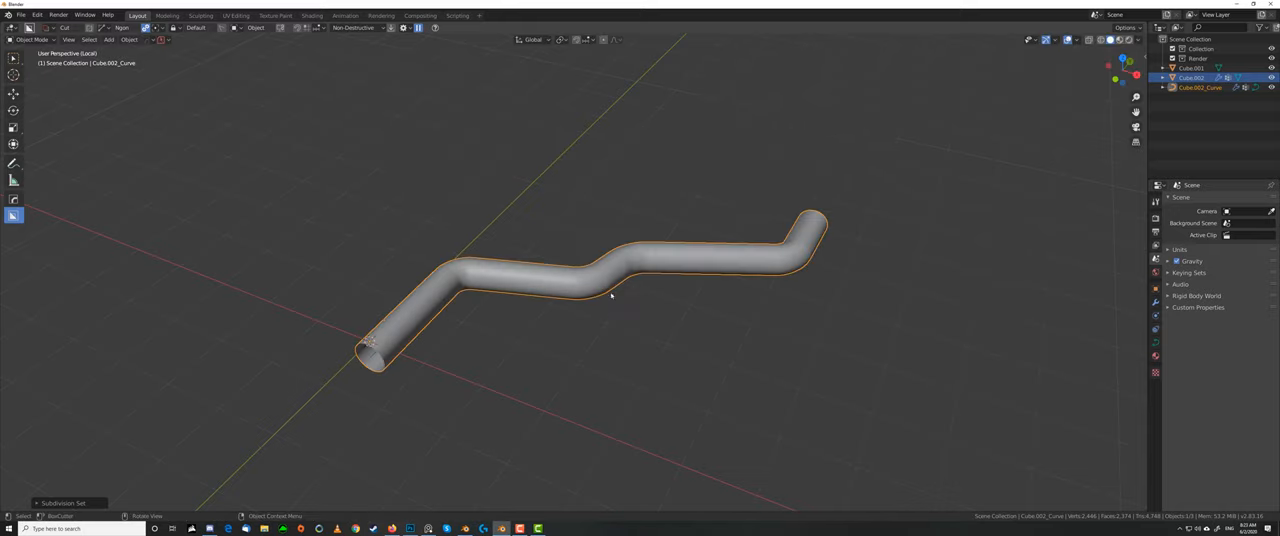
pyautogui.moveTo(608, 308)
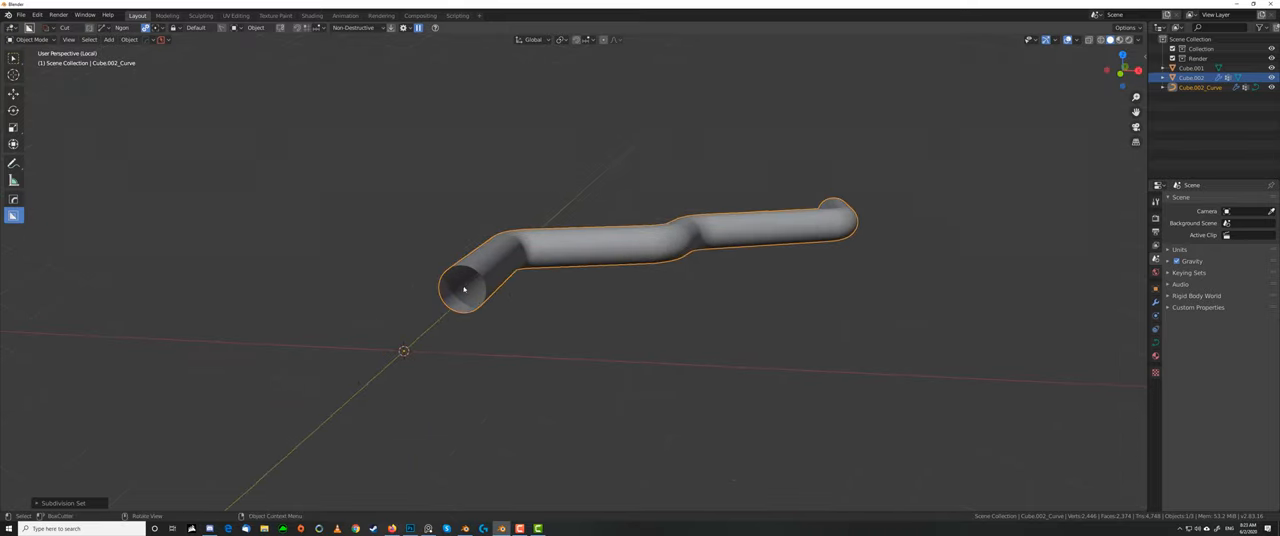
# - Run two successive Hard Ops operations on the bent pipe, hollowing its open end
pyautogui.rightClick(464, 290)
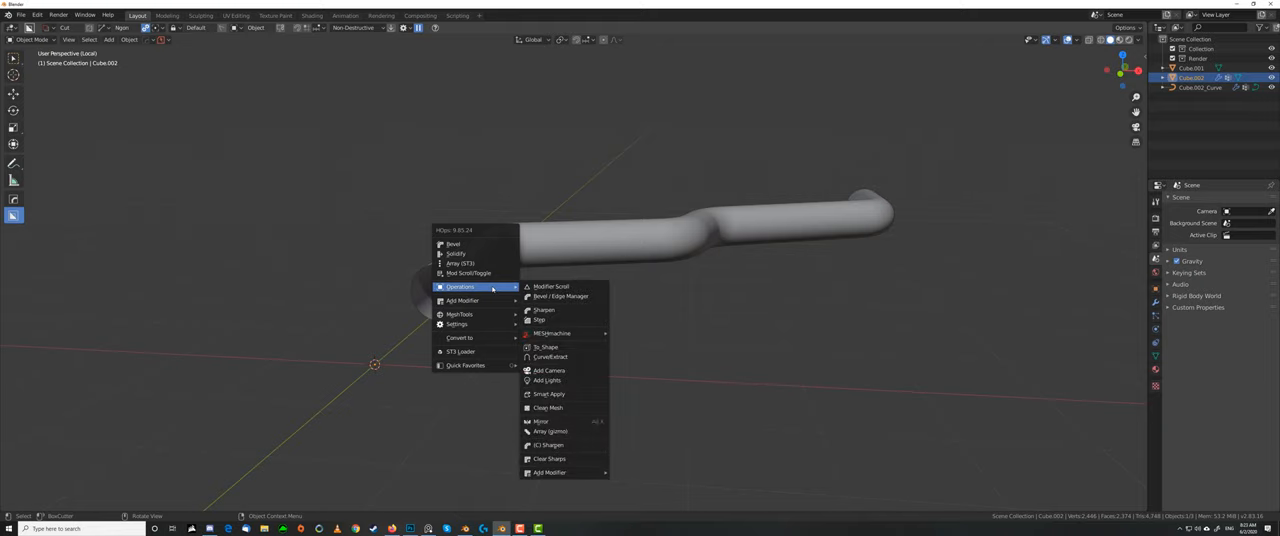
pyautogui.click(544, 348)
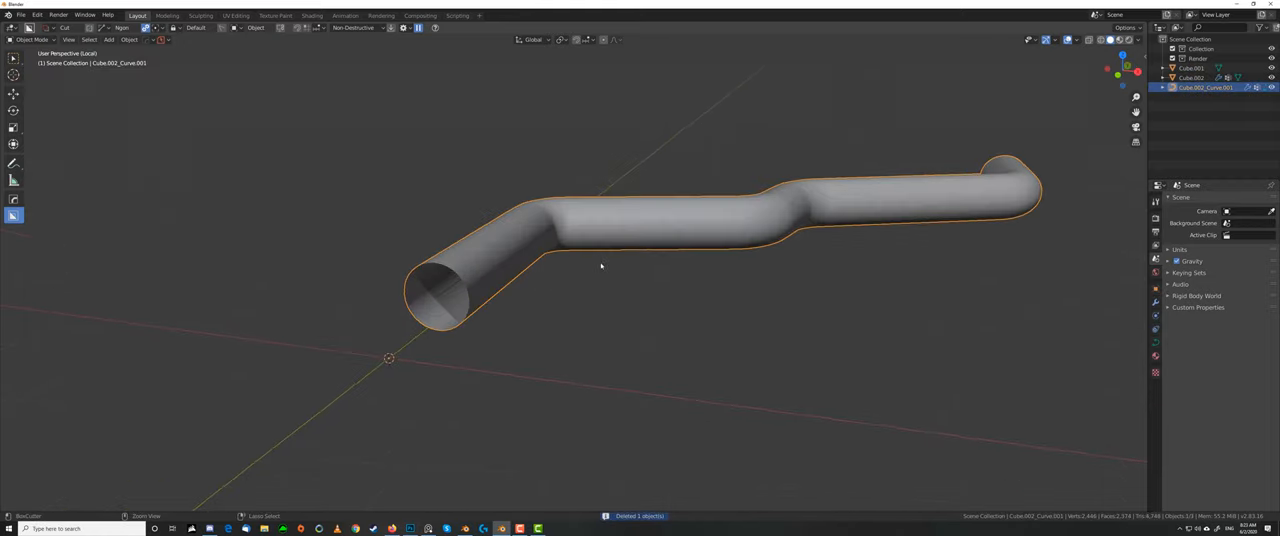
pyautogui.rightClick(600, 264)
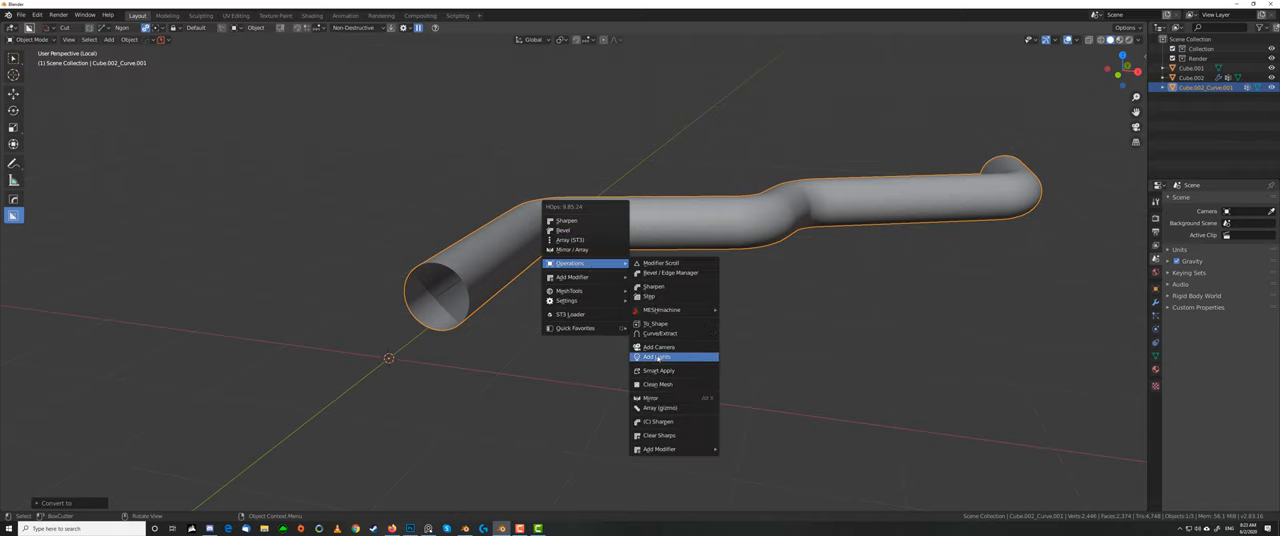
pyautogui.click(656, 356)
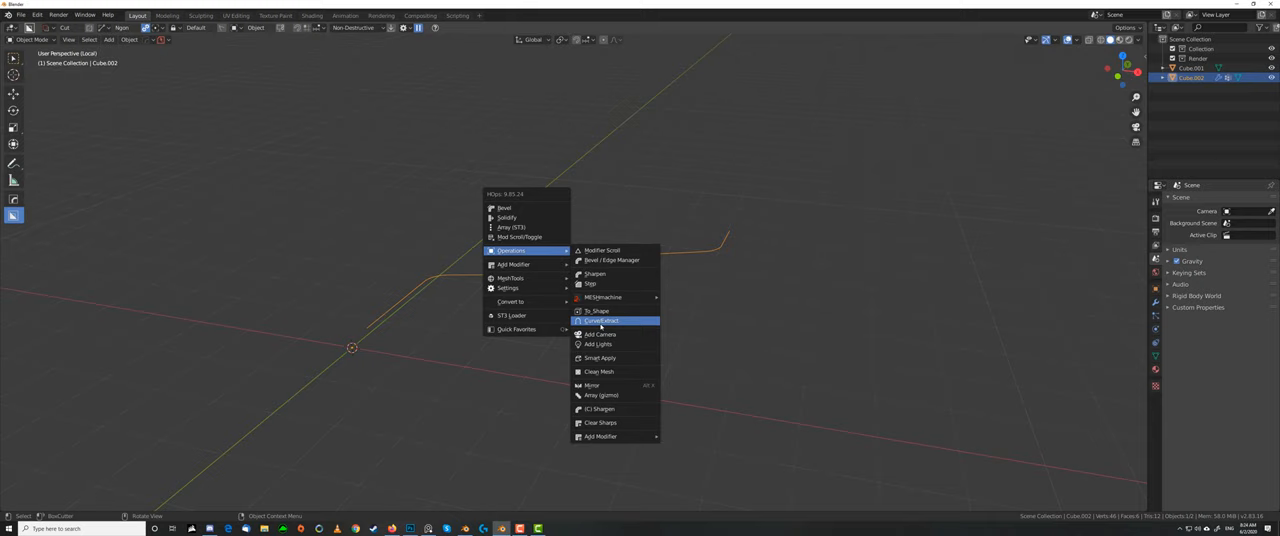
# - Extract a trial pipe from the bent curve, adjust it in the modal, then cancel back to the curve
pyautogui.click(596, 312)
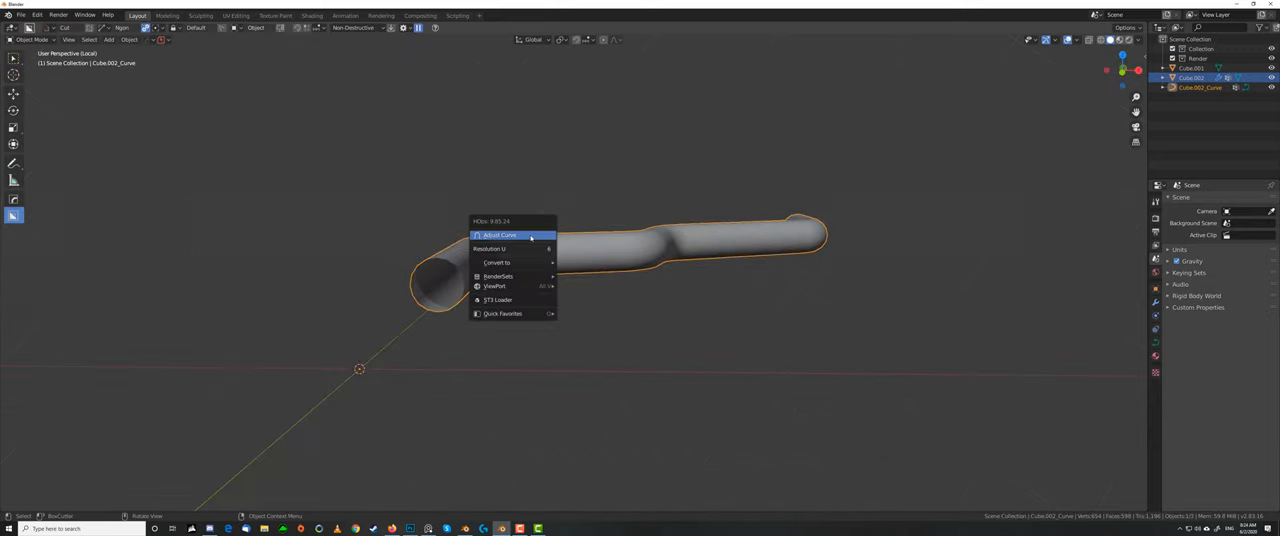
pyautogui.click(500, 236)
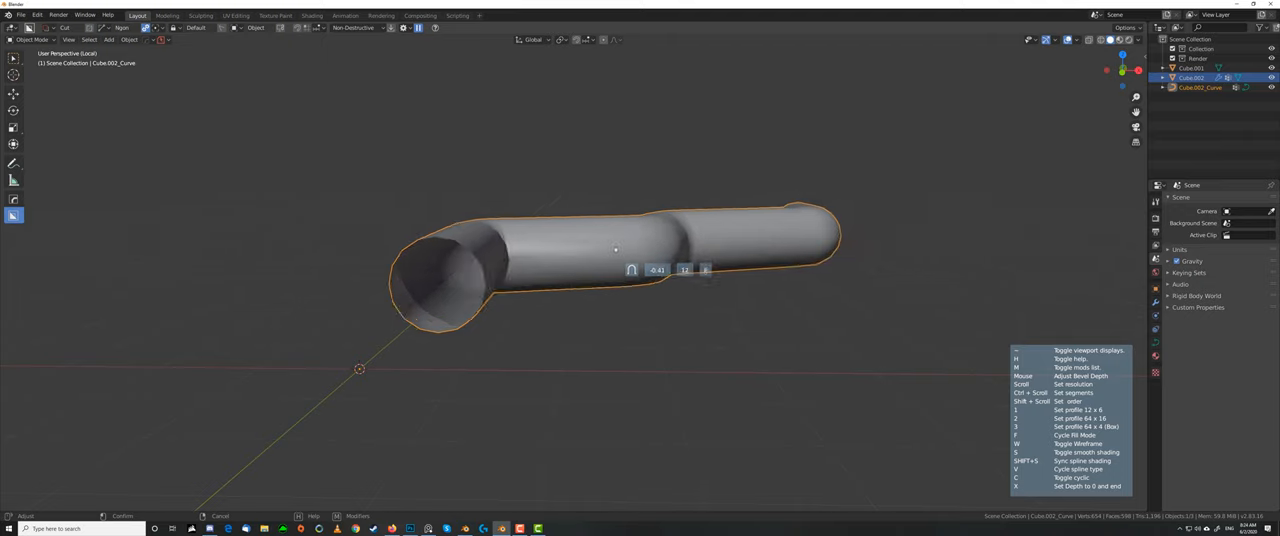
pyautogui.press('0')
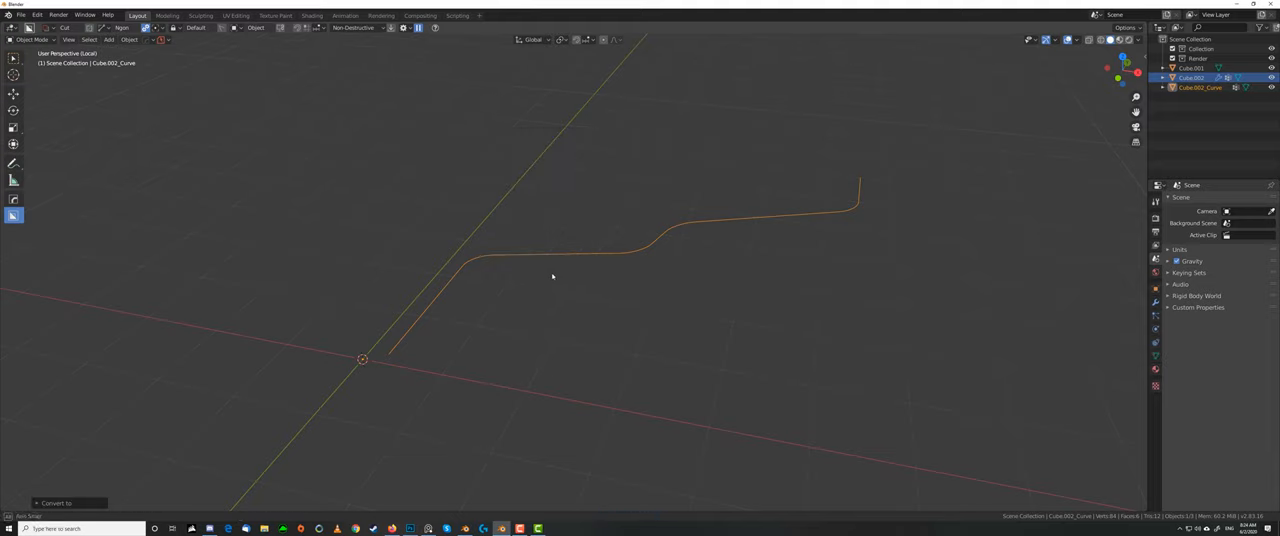
# - Exit local view to reveal the cube, re-isolate the curve, and run a Hard Ops operation on it
pyautogui.press('Tab')
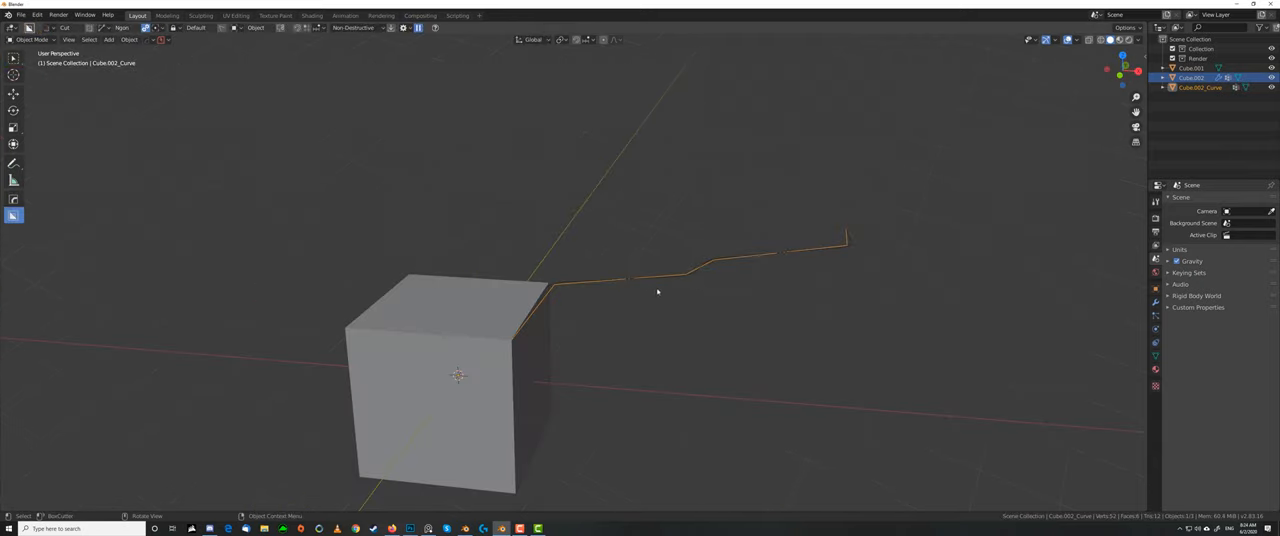
pyautogui.press('Tab')
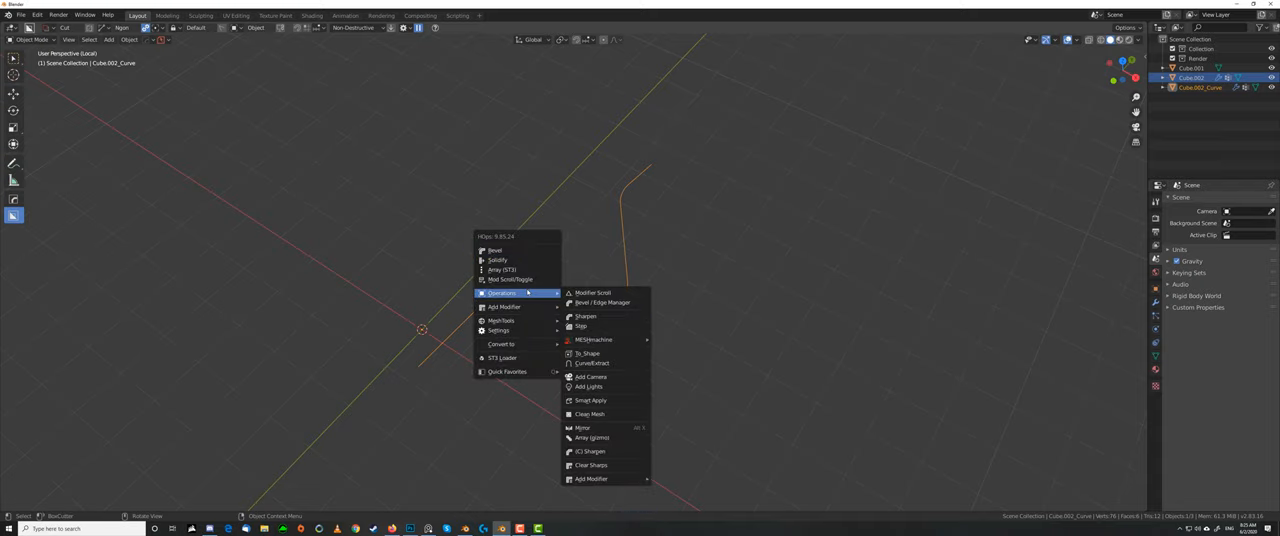
pyautogui.click(588, 352)
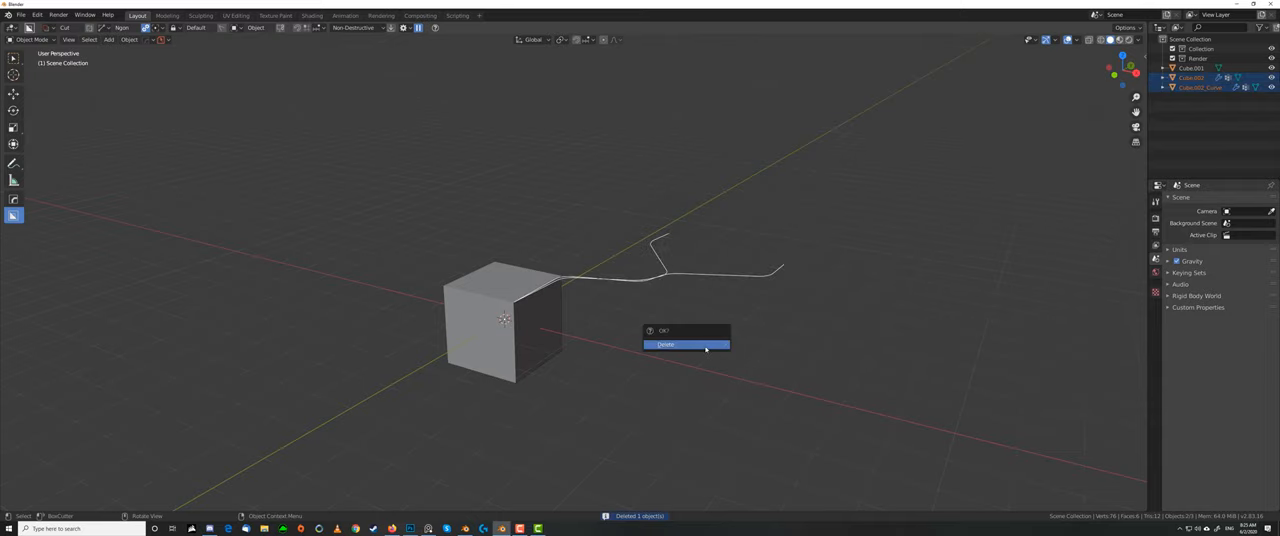
# - Delete the curve, then select the cube's inset face and convert it with Hard Ops To_Plate
pyautogui.click(666, 344)
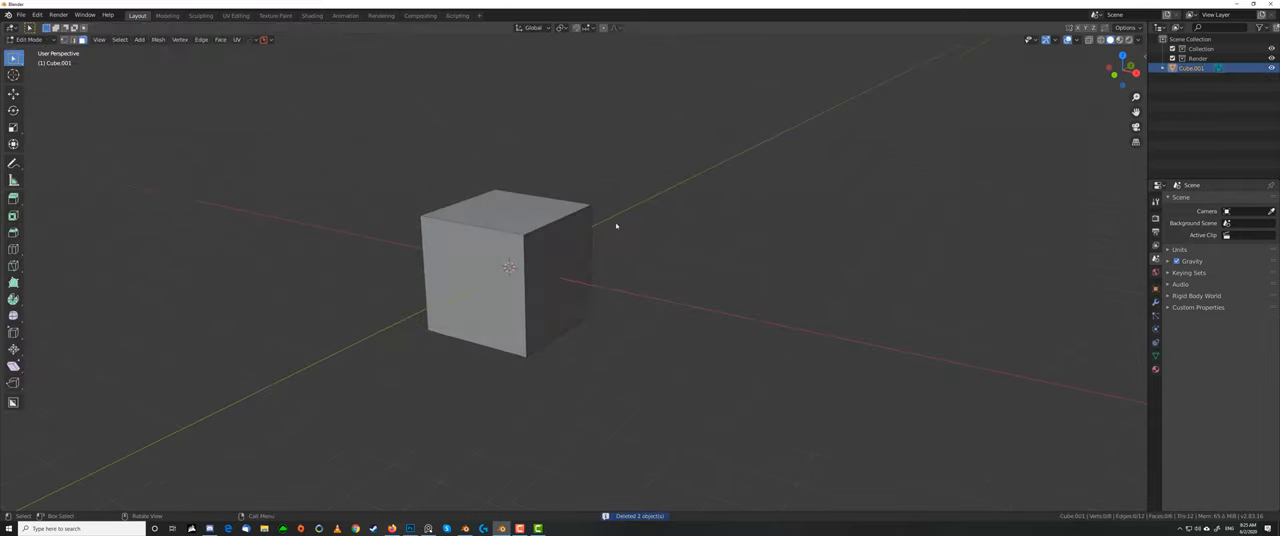
pyautogui.click(560, 270)
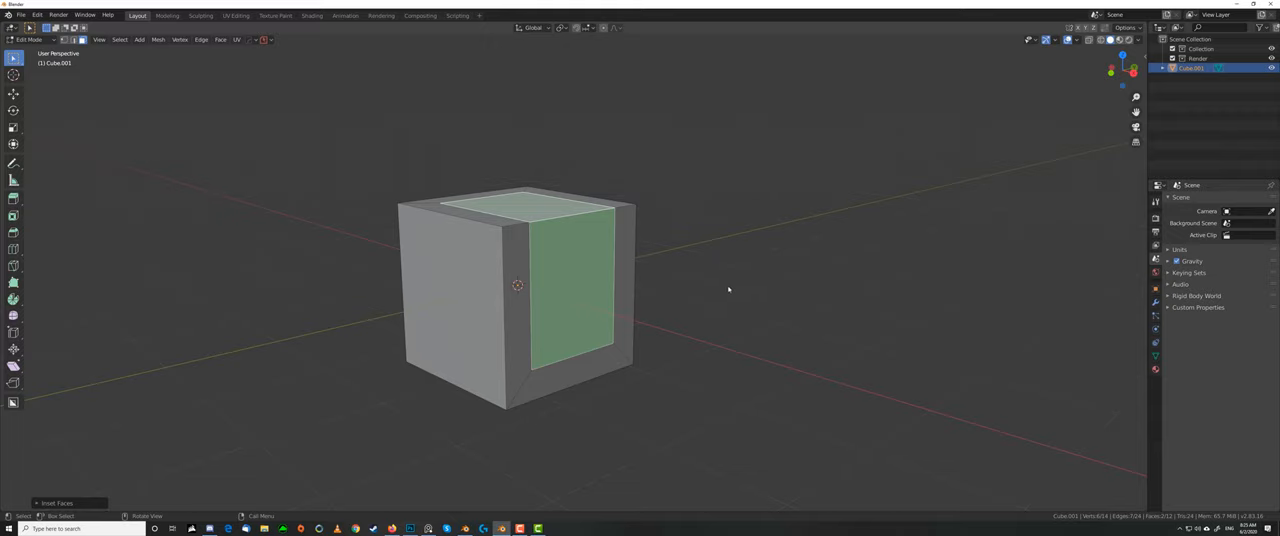
pyautogui.moveTo(698, 278)
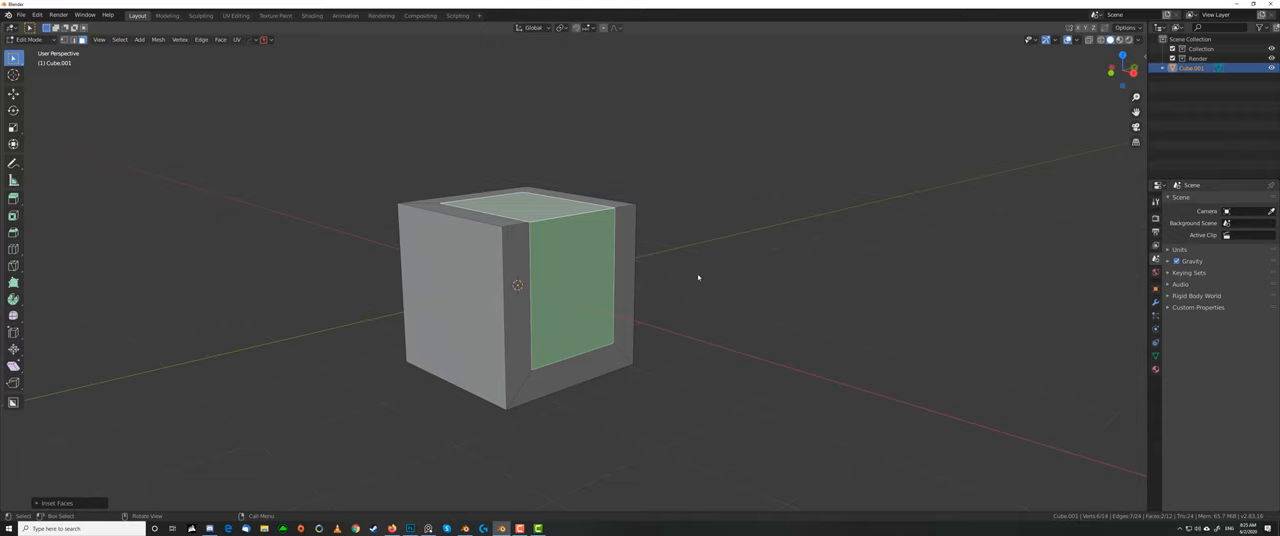
pyautogui.rightClick(698, 276)
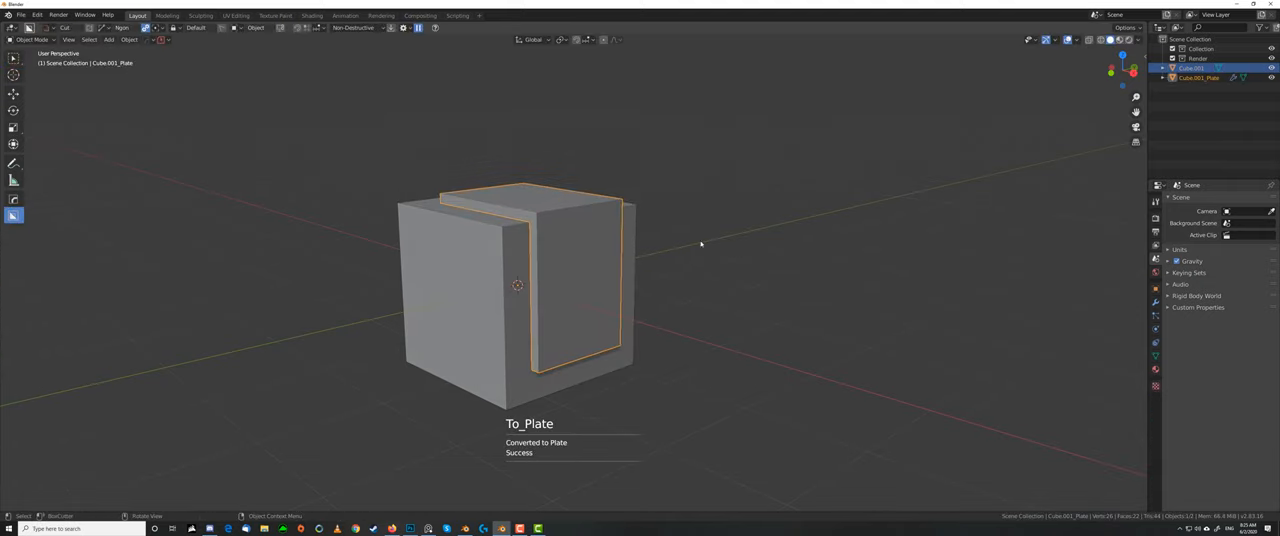
pyautogui.moveTo(586, 256)
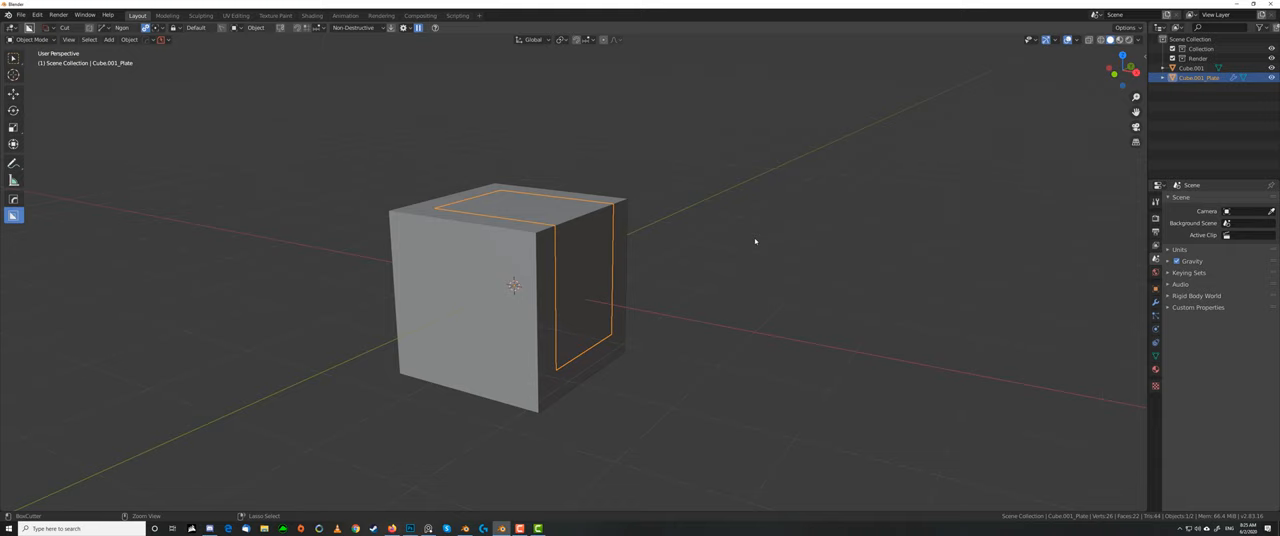
# - Bevel the L-shaped plate's corner edges with several segments into a smooth rounded bend
pyautogui.press('Tab')
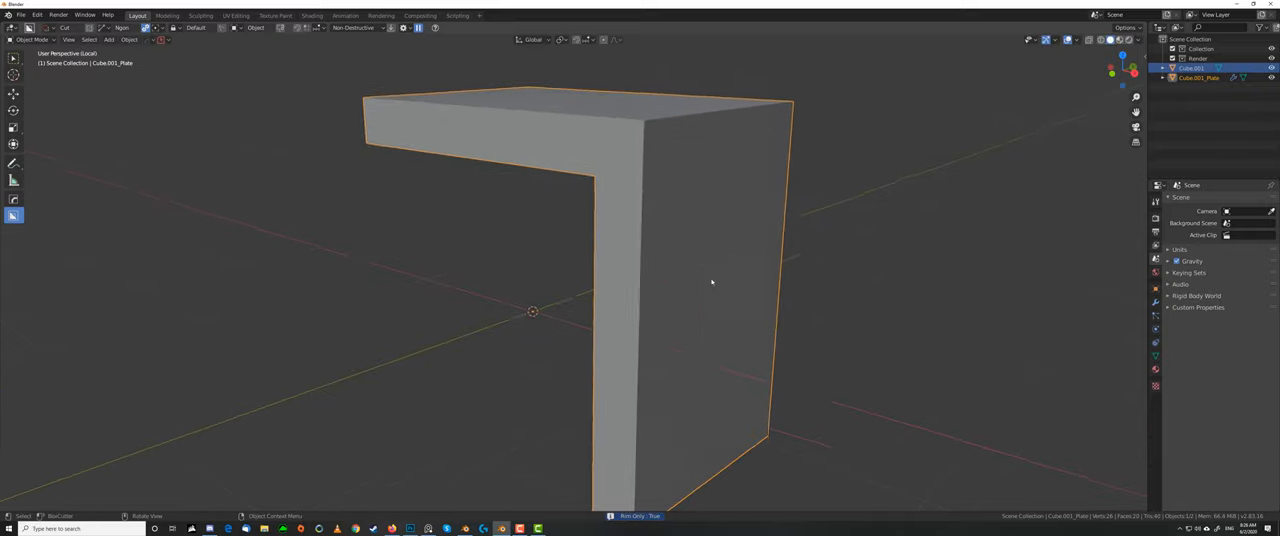
pyautogui.moveTo(700, 280); pyautogui.dragTo(680, 290)
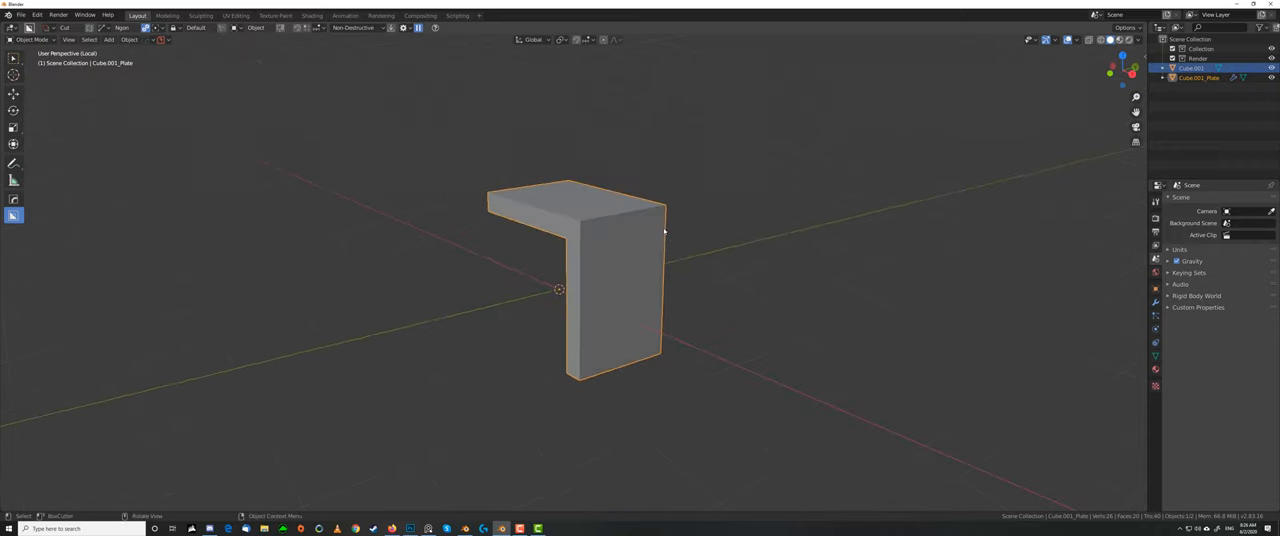
pyautogui.moveTo(612, 198)
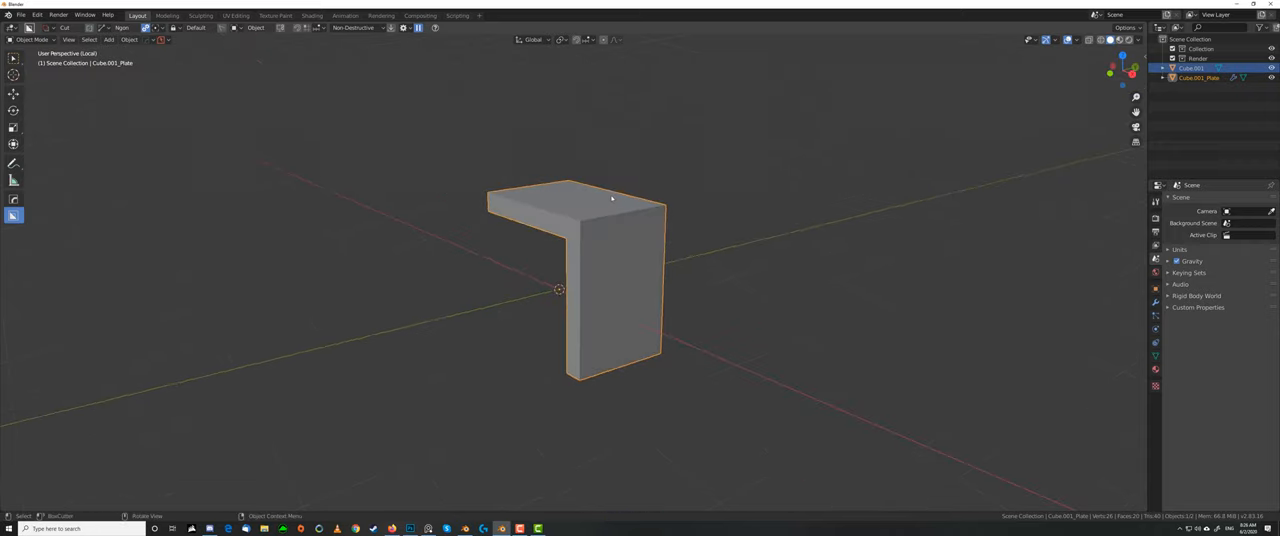
pyautogui.press('Tab')
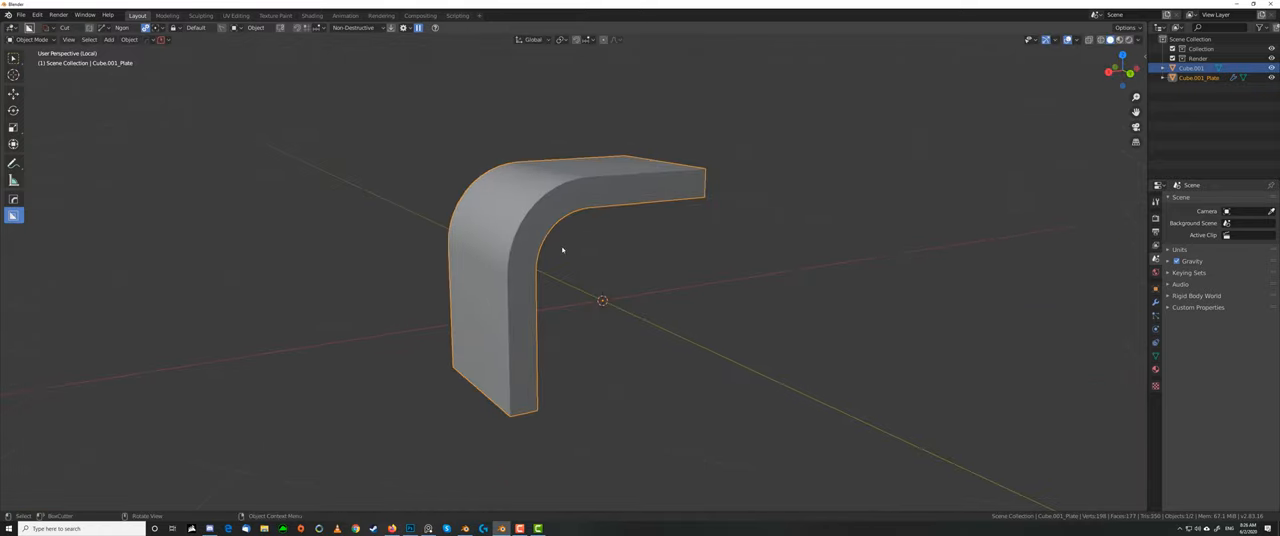
pyautogui.press('Tab')
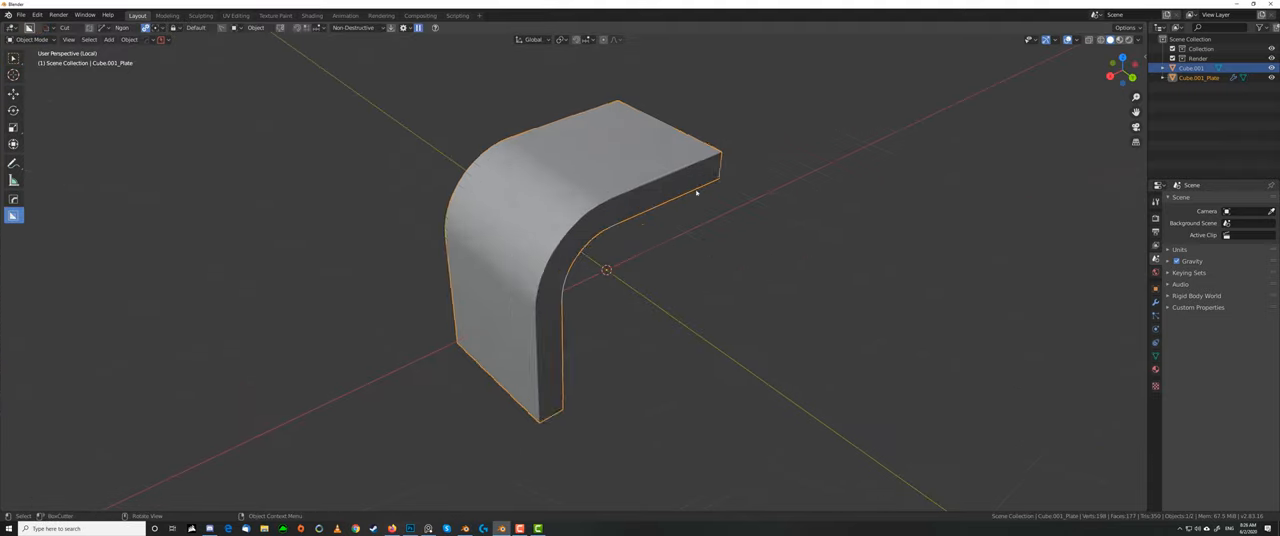
pyautogui.rightClick(608, 270)
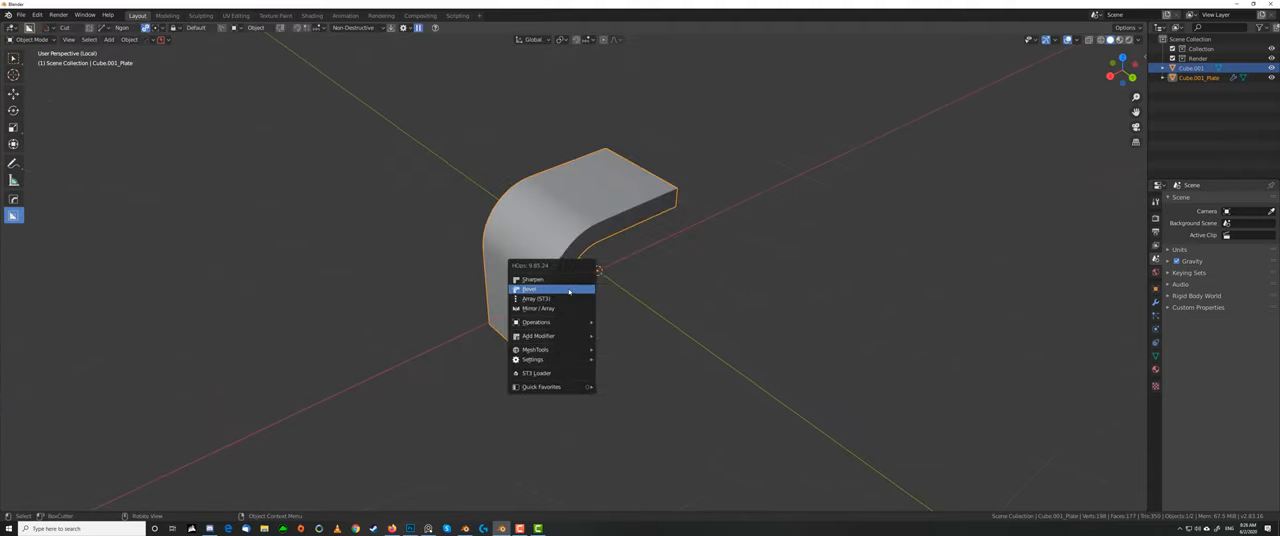
# - Run Hard Ops Curve Extract on the plate's edges to get its L-shaped outline curve
pyautogui.click(532, 288)
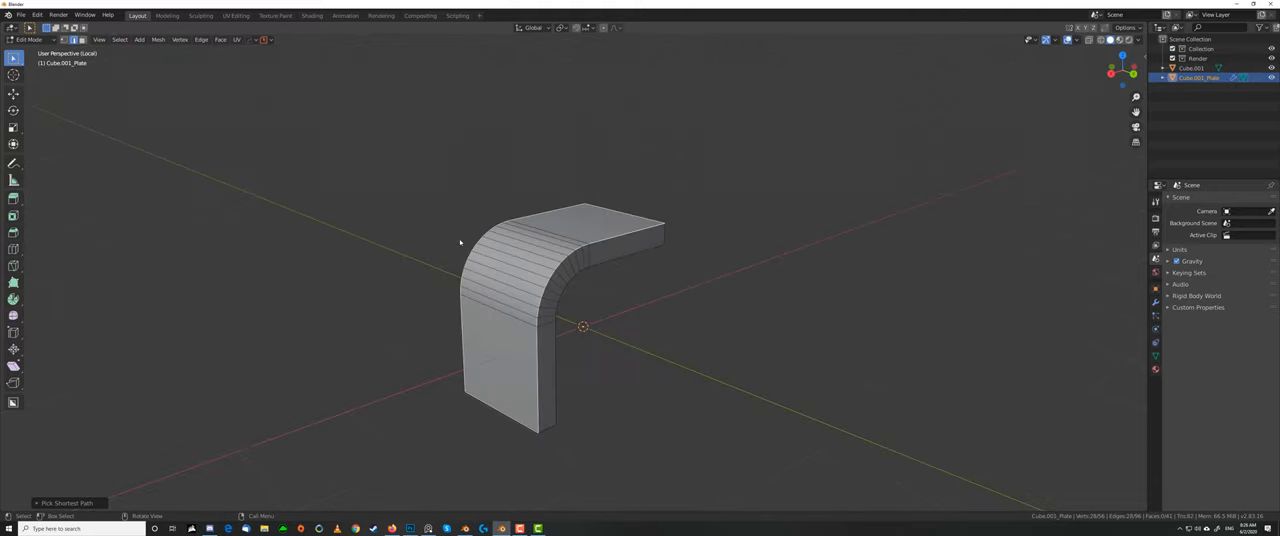
pyautogui.moveTo(464, 240)
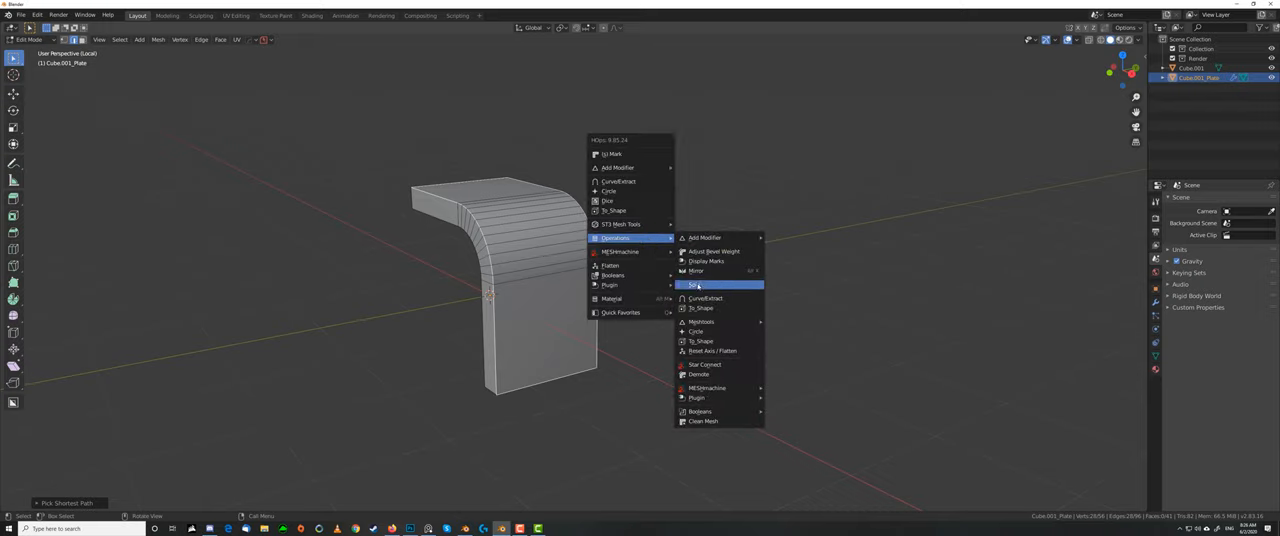
pyautogui.click(696, 284)
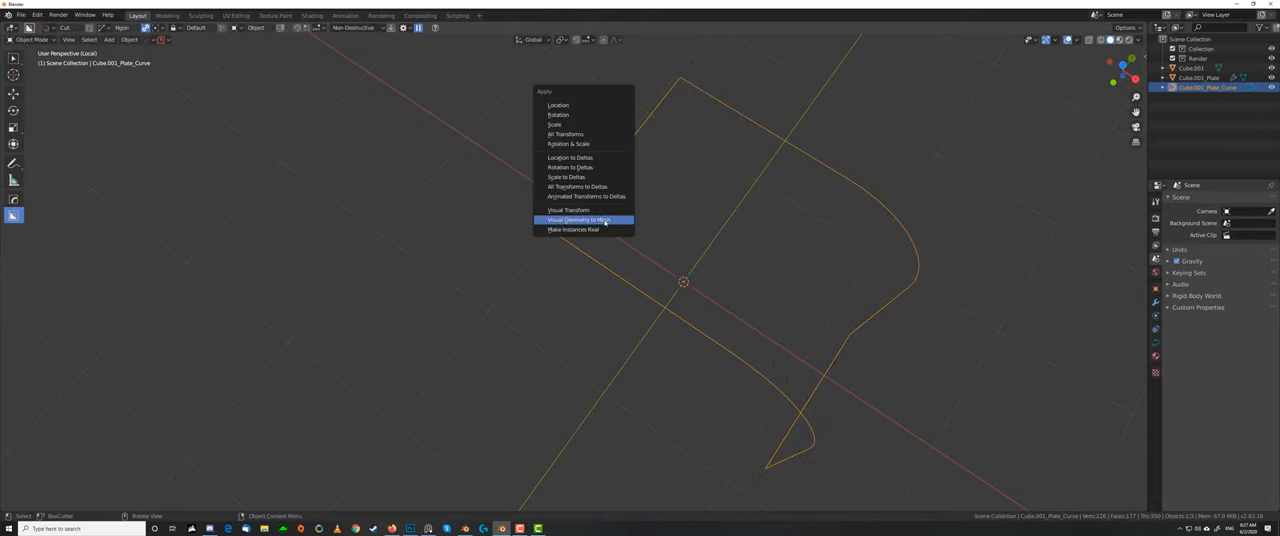
# - Apply the outline curve's transforms and bevel its corner vertices into rounded corners
pyautogui.click(580, 220)
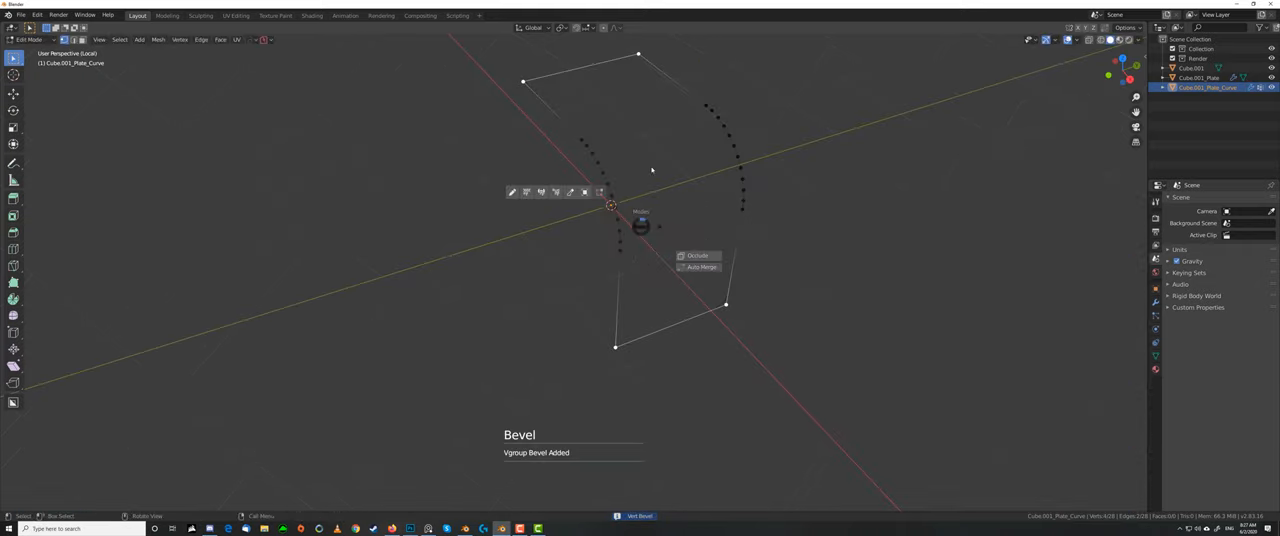
pyautogui.press('Tab')
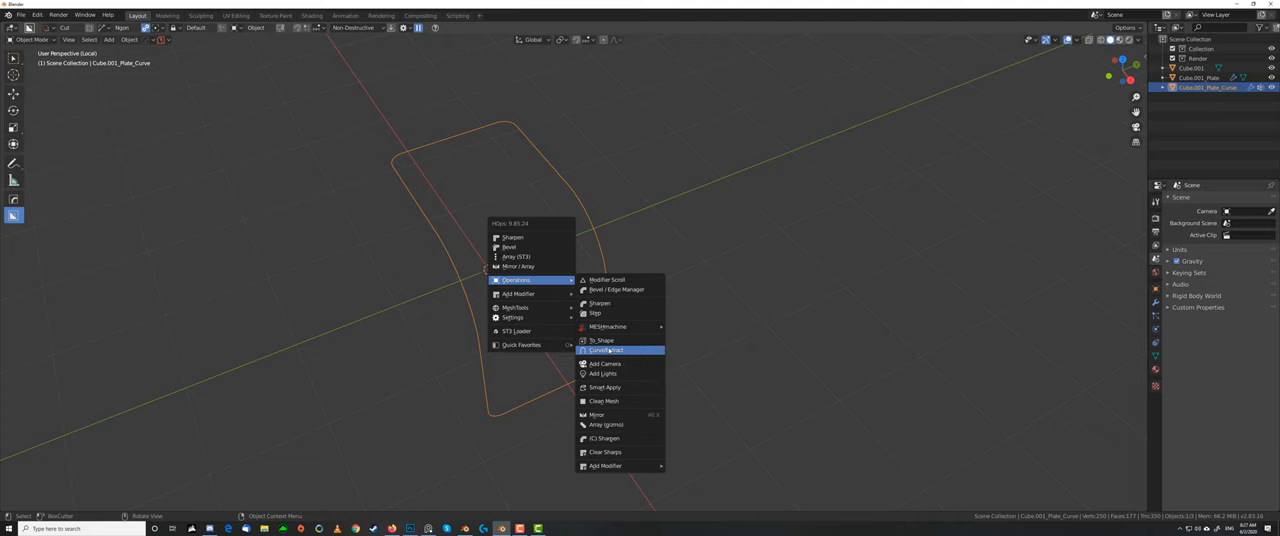
pyautogui.click(604, 348)
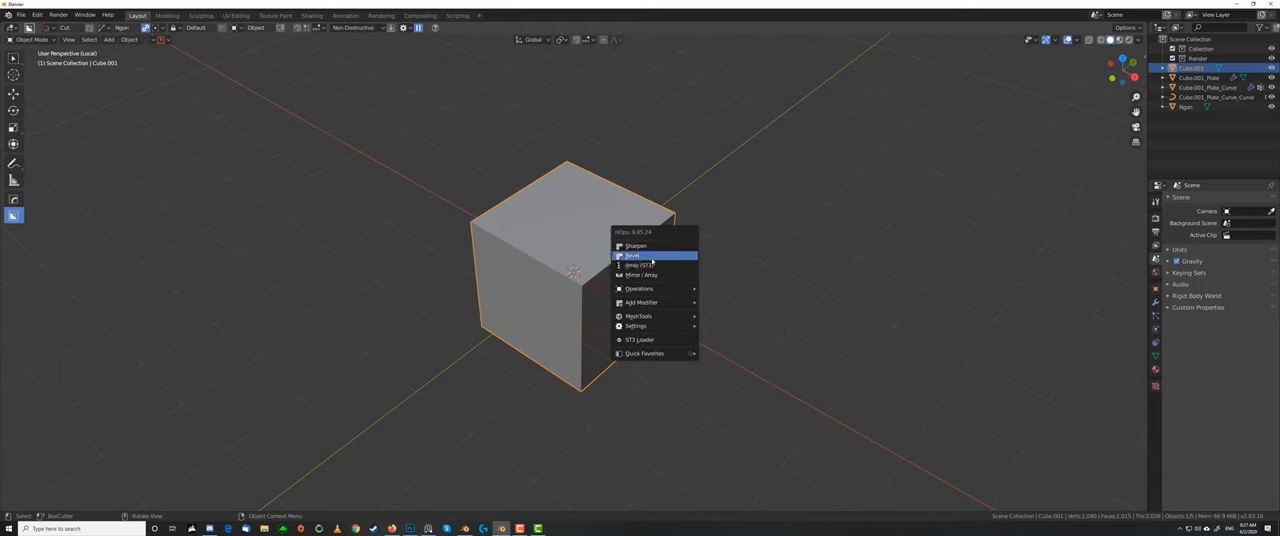
# - Cut the cube with Hard Ops booleans, add bevel and mirror, then add a second cube
pyautogui.click(632, 256)
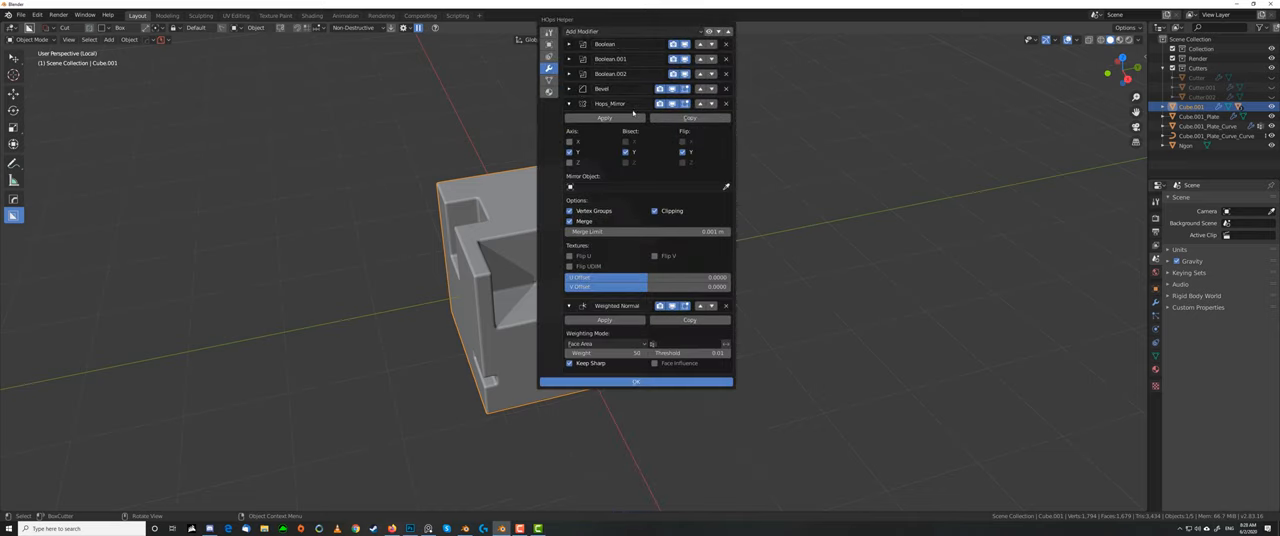
pyautogui.moveTo(712, 140)
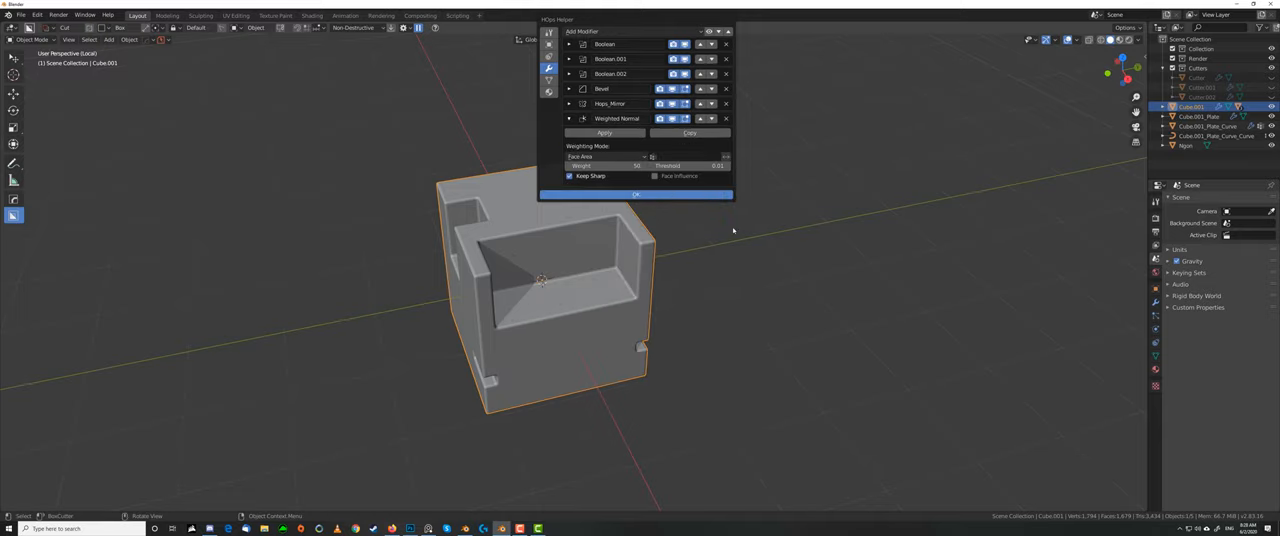
pyautogui.click(636, 194)
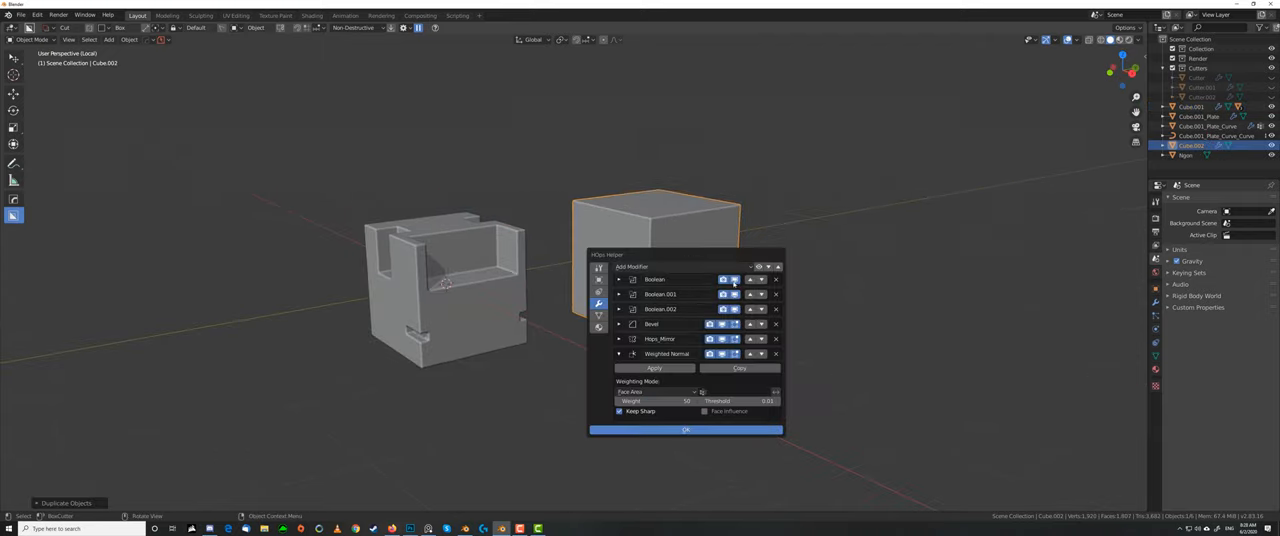
# - Run Hard Ops Curve Extract on the cut cube to leave thin walls, then add another cube
pyautogui.click(684, 428)
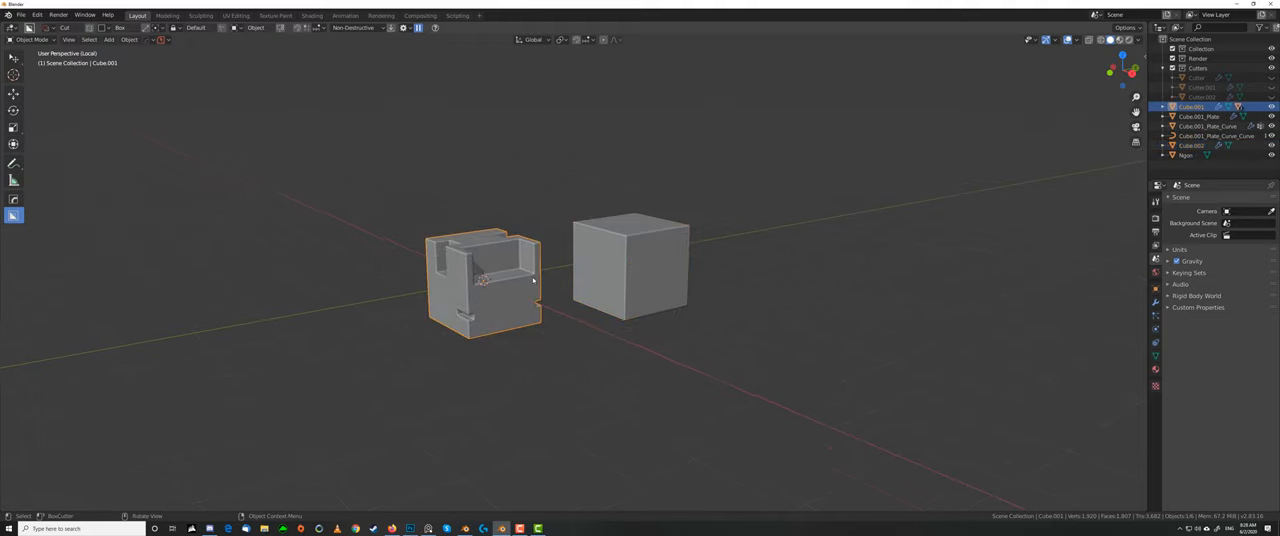
pyautogui.rightClick(484, 280)
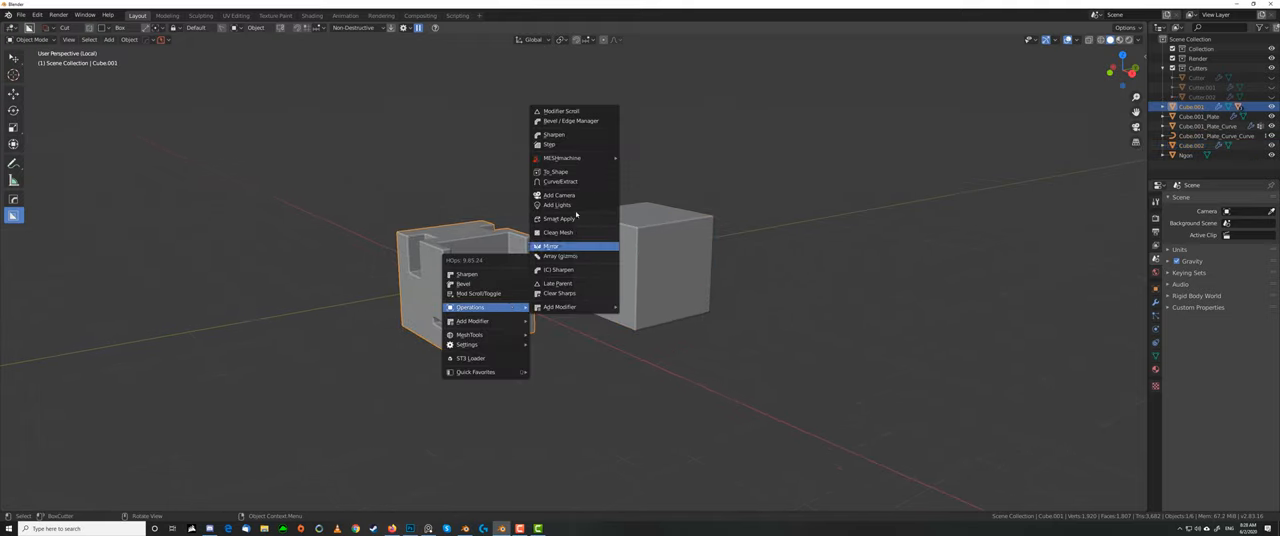
pyautogui.moveTo(560, 180)
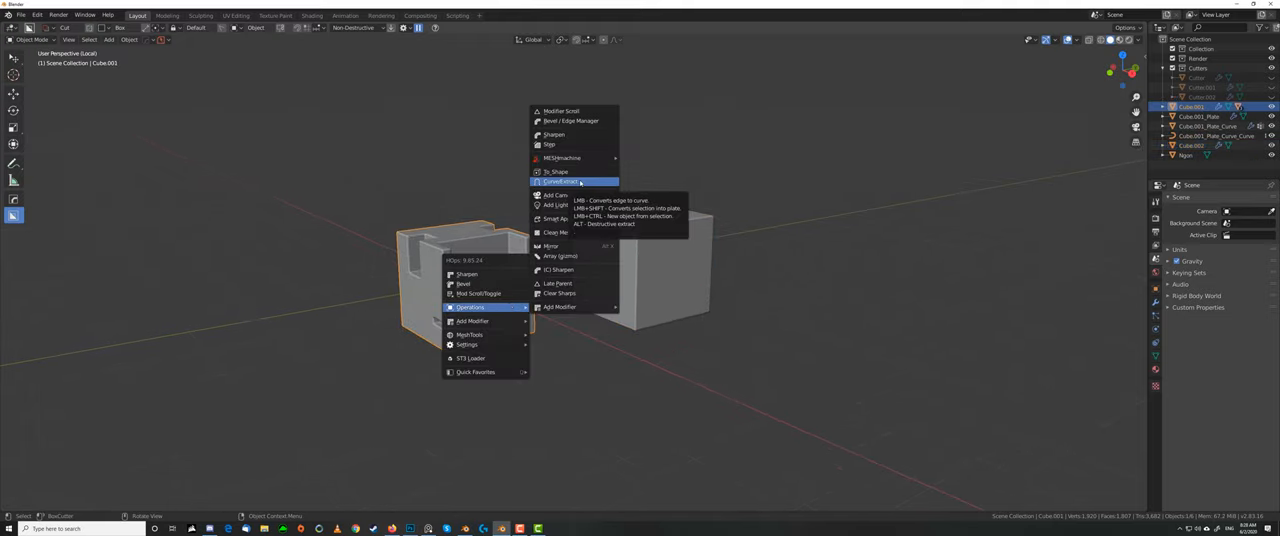
pyautogui.click(564, 180)
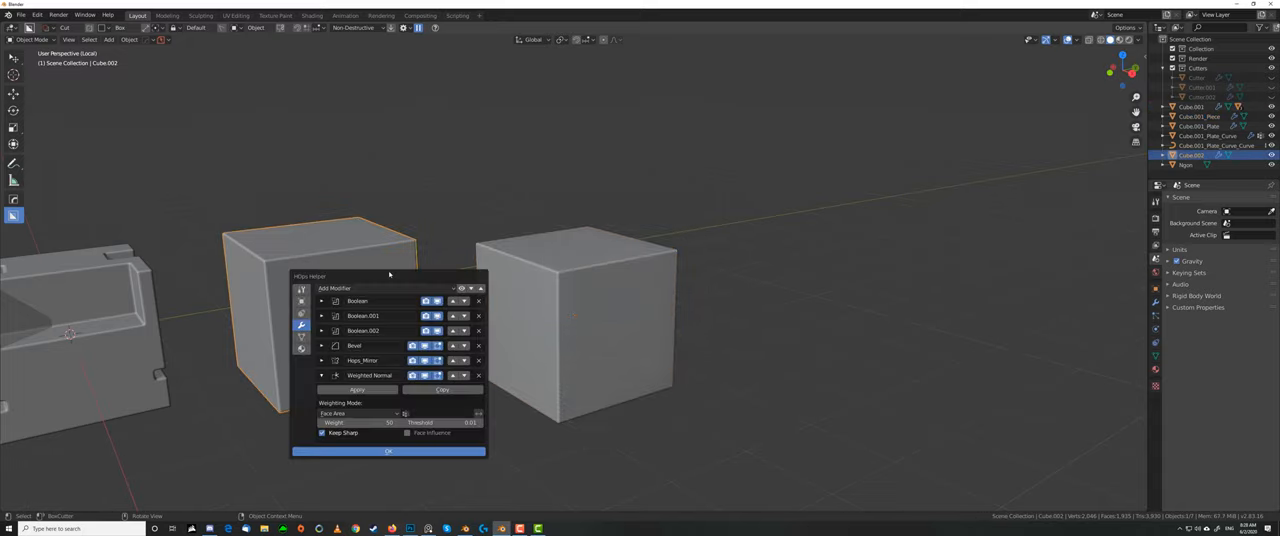
pyautogui.click(388, 452)
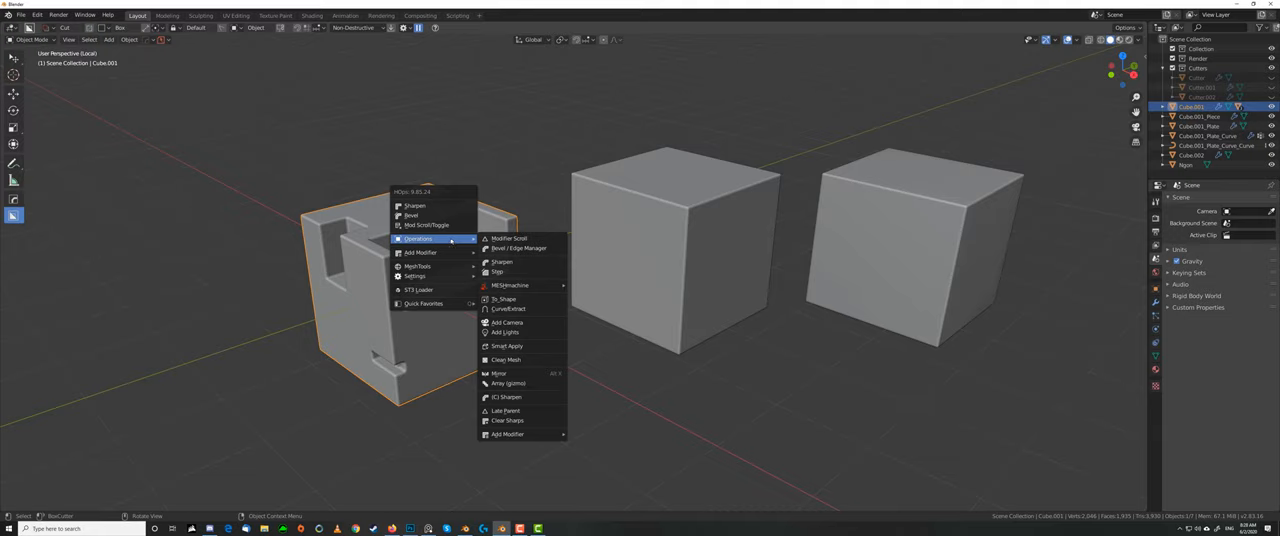
pyautogui.moveTo(506, 346)
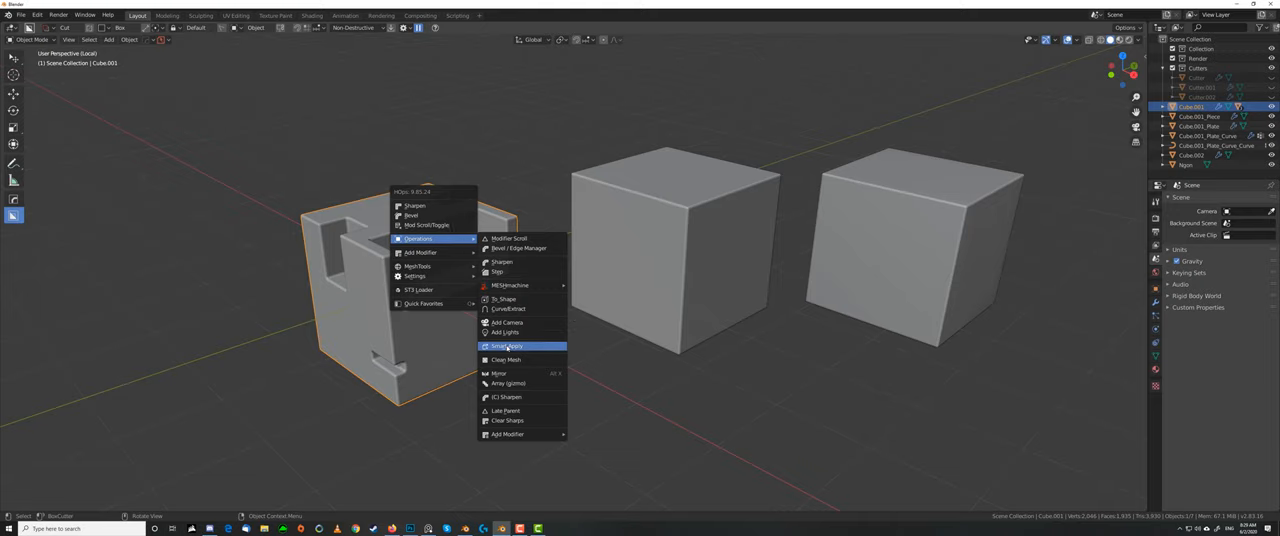
pyautogui.moveTo(506, 346)
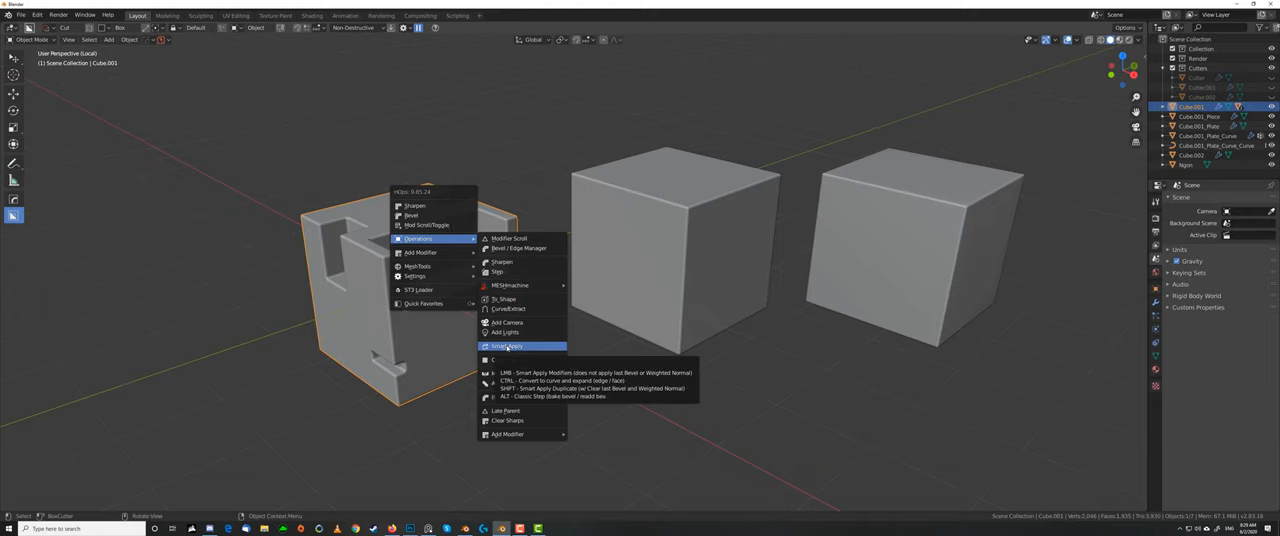
# - Smart Apply the cut cube's modifiers and move the resulting thin-walled pieces aside
pyautogui.click(508, 346)
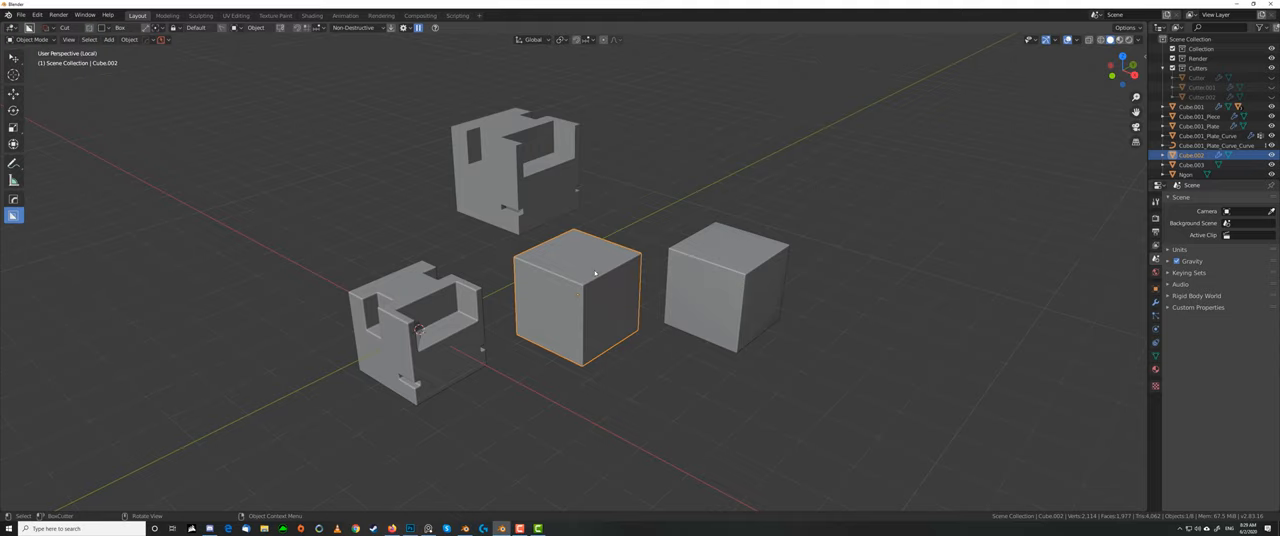
pyautogui.moveTo(596, 276); pyautogui.dragTo(588, 268)
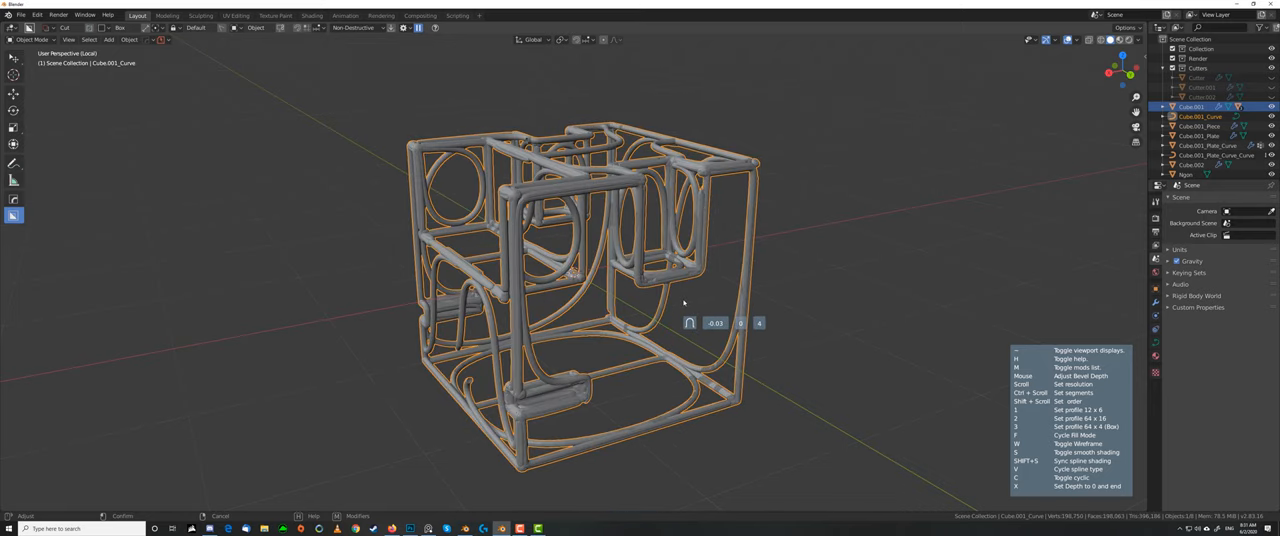
# - Adjust the Curve Extract pipe bevel for slimmer, rounder tubing along the cutout outlines
pyautogui.press('v')
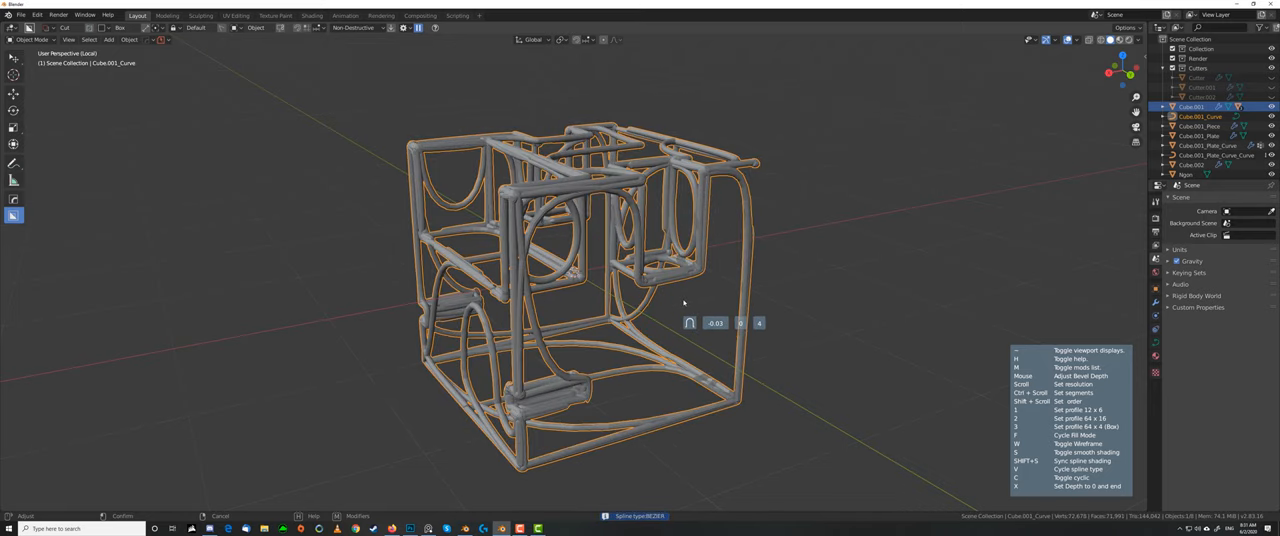